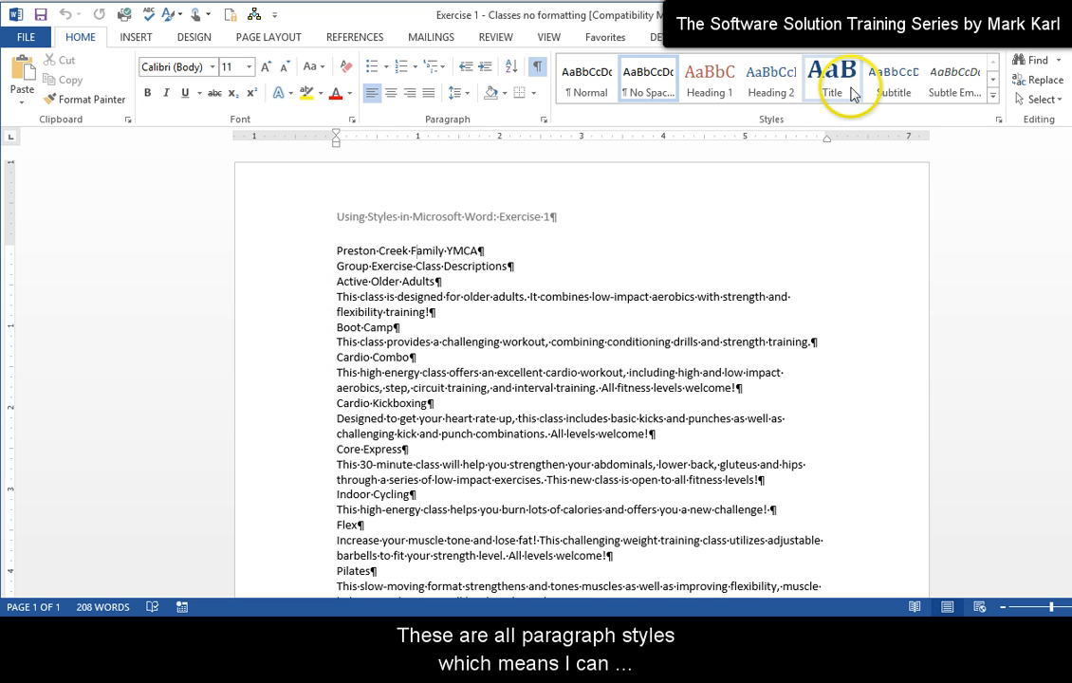
- Style 'Preston Creek Family YMCA' as Title and the class-descriptions line as Subtitle
left_click(833, 80)
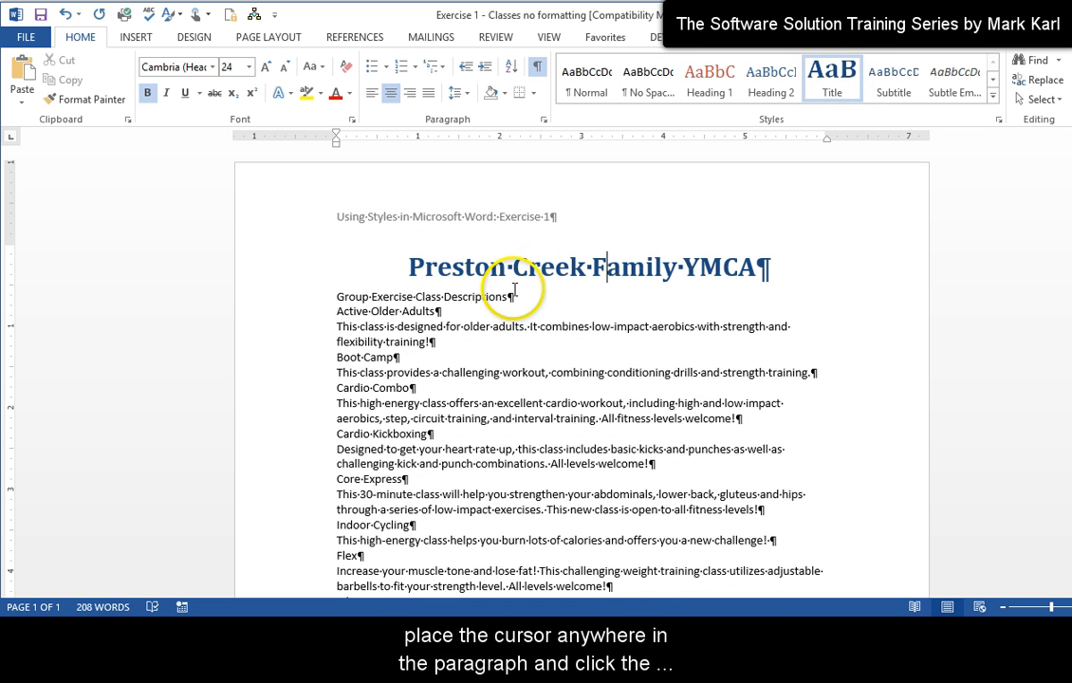
left_click(894, 80)
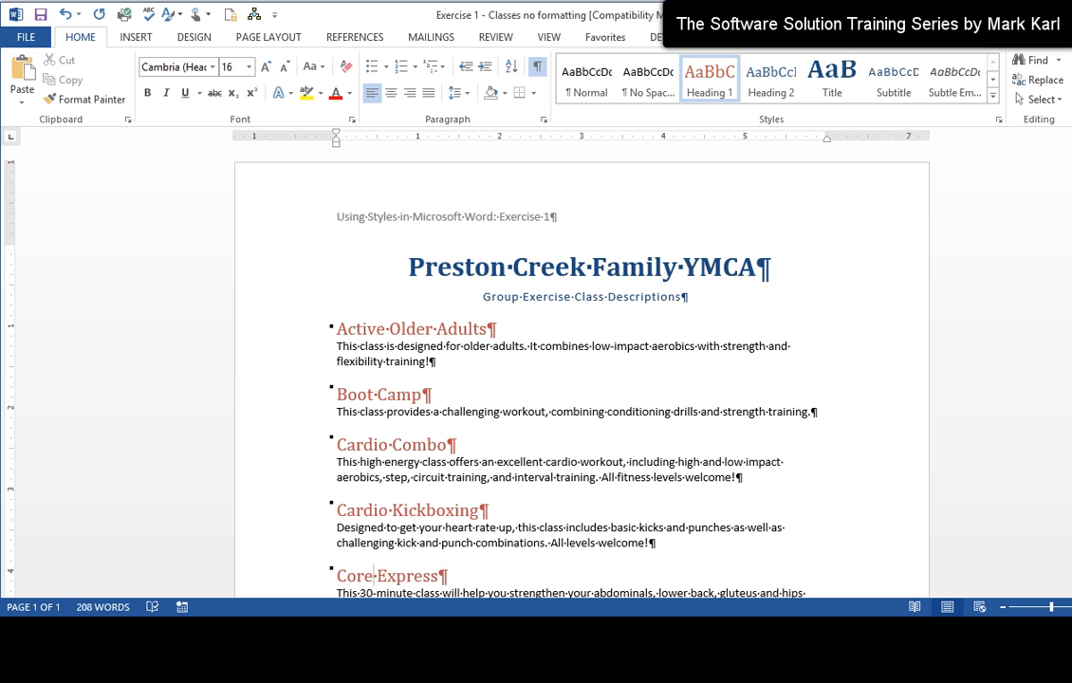
- Review the headed class list, then move to the Design tab for document-wide formatting
scroll("down", 3)
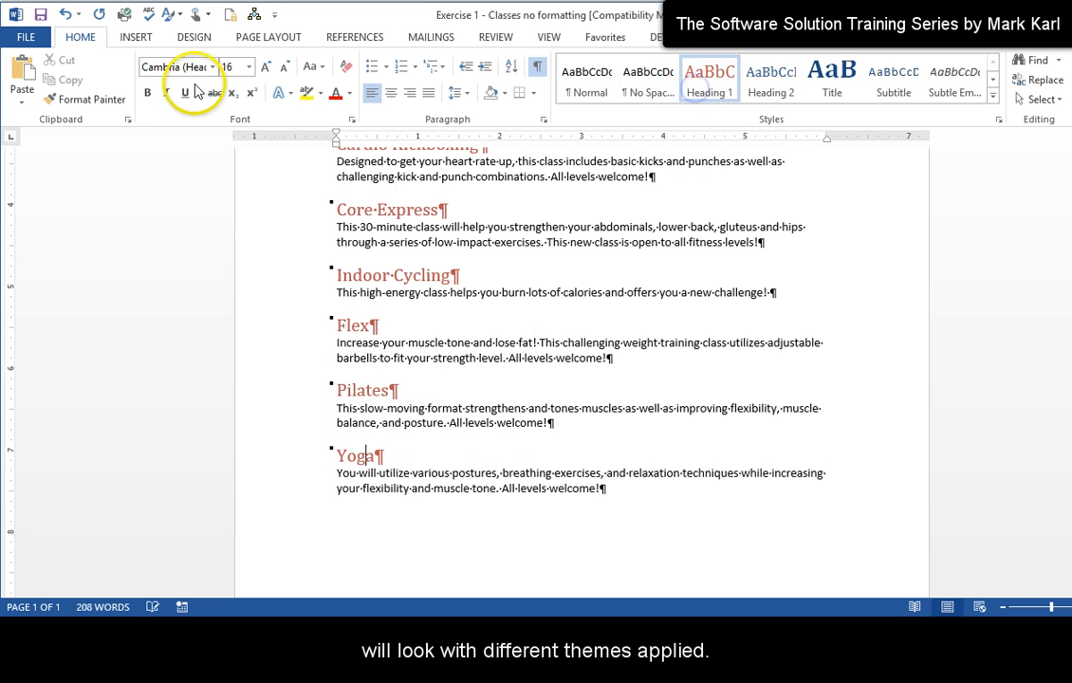
left_click(194, 38)
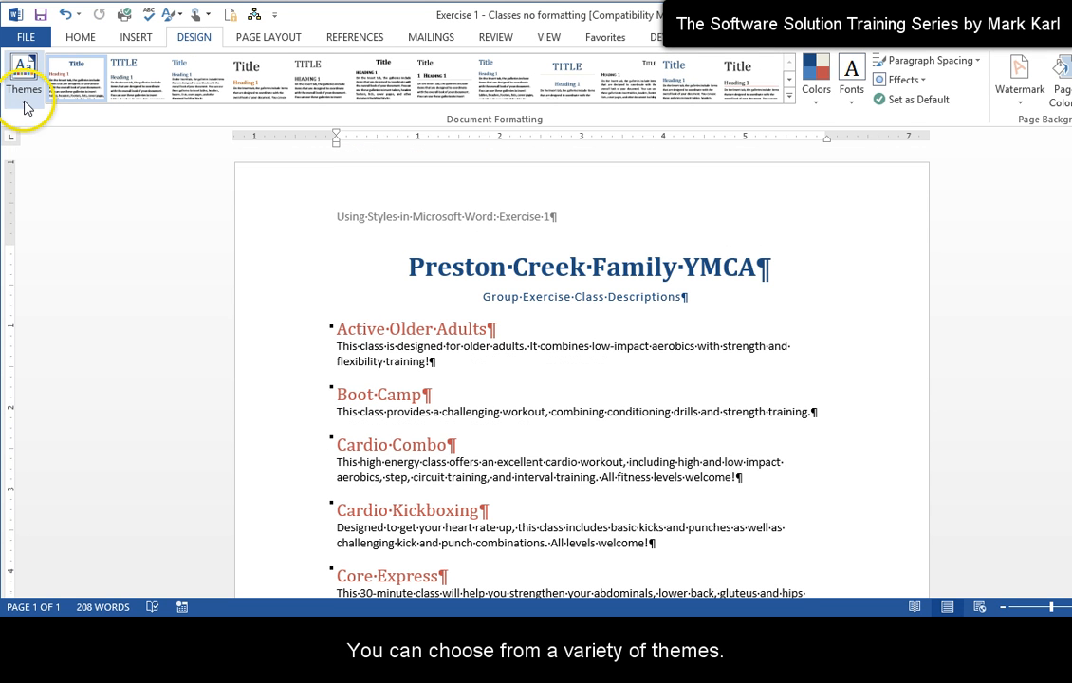
- Apply a theme with green headings, then a style set that enlarges the title
left_click(24, 80)
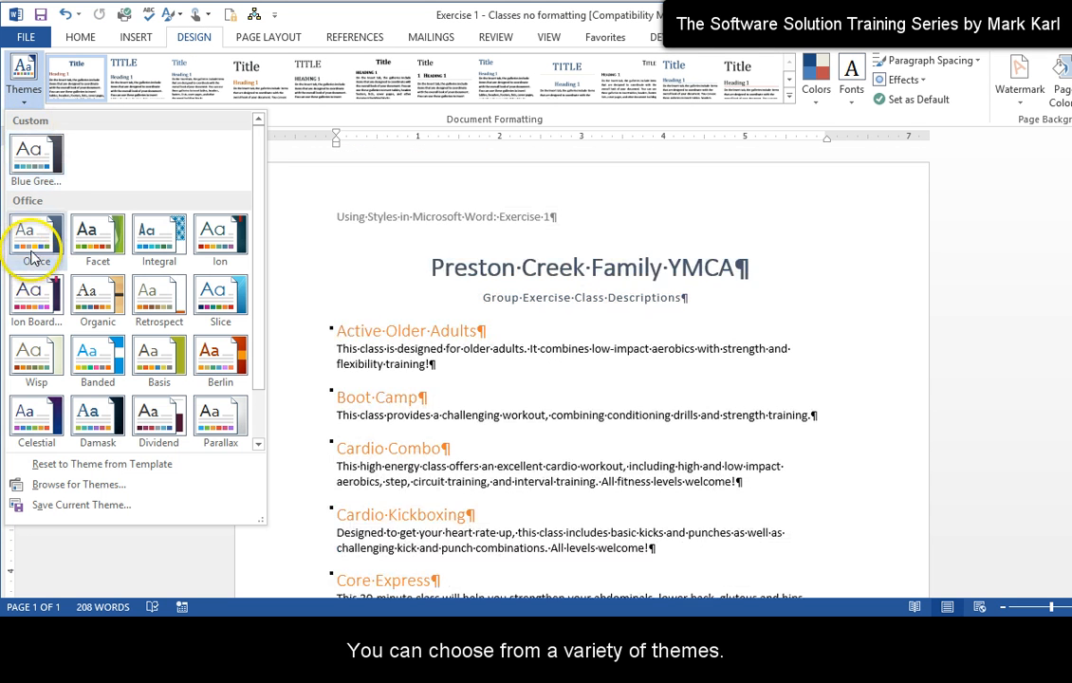
mouse_move(220, 231)
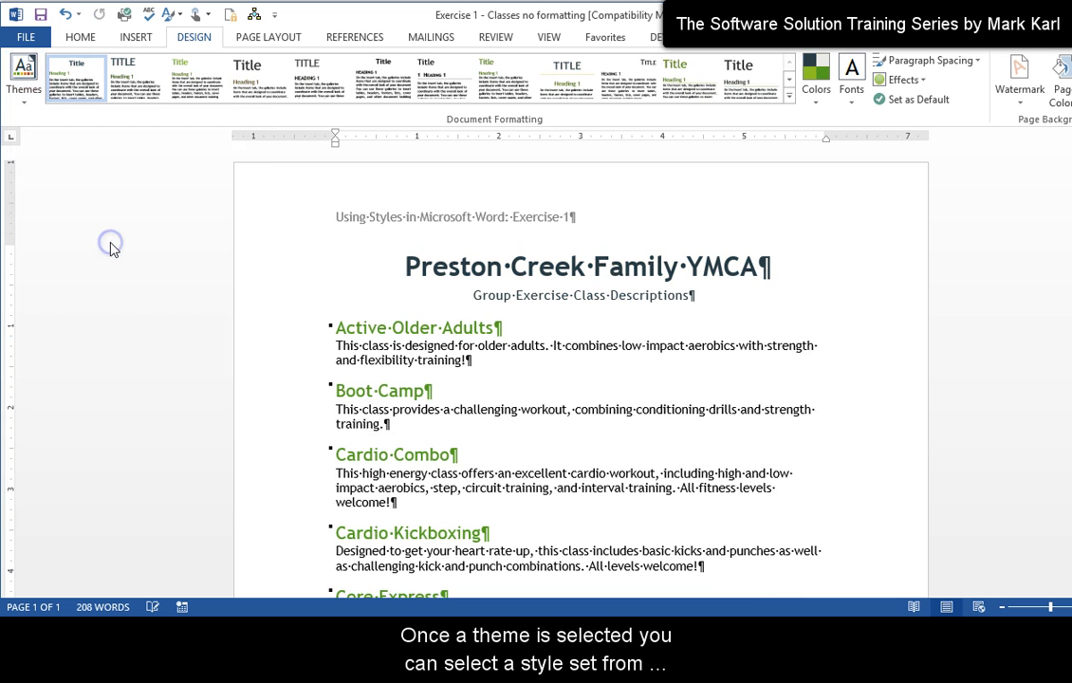
mouse_move(148, 274)
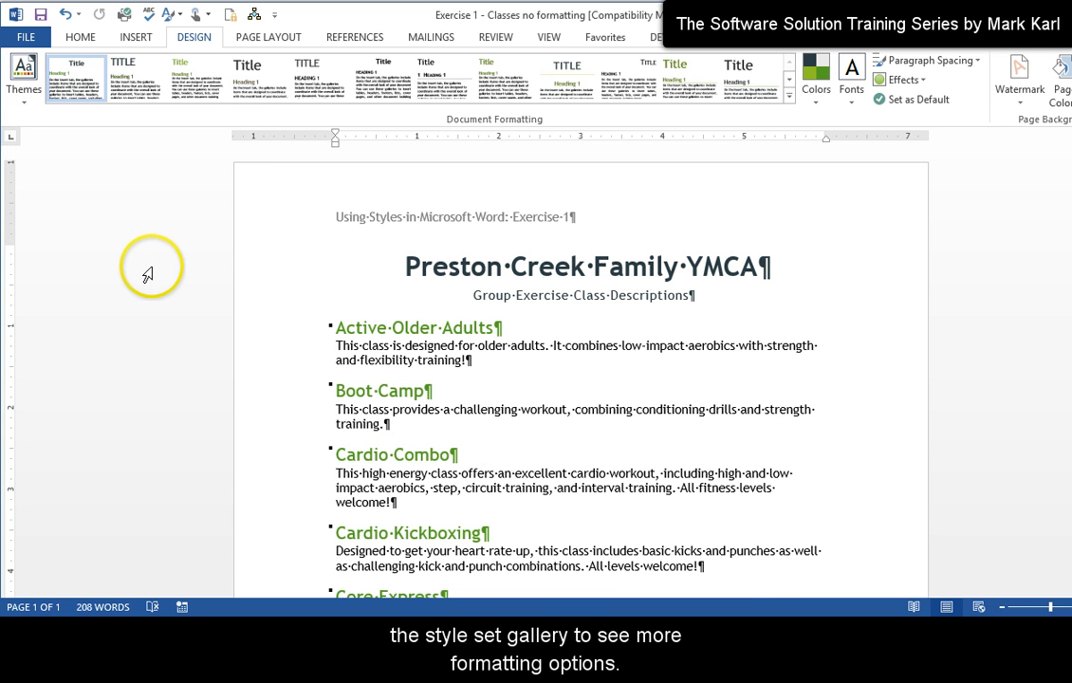
left_click(258, 78)
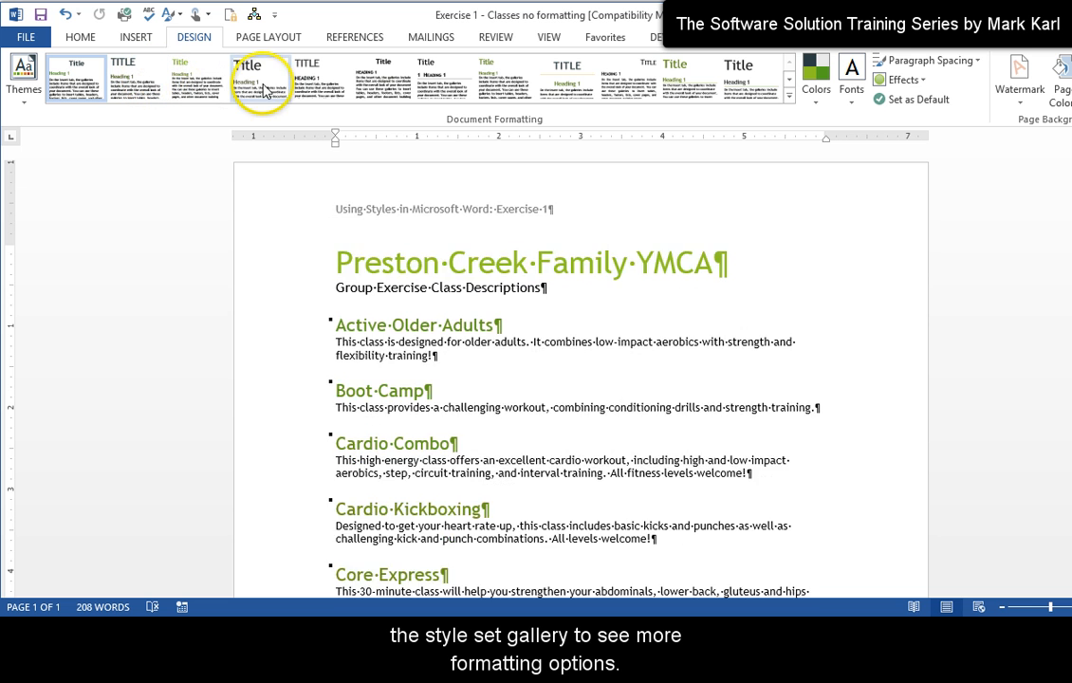